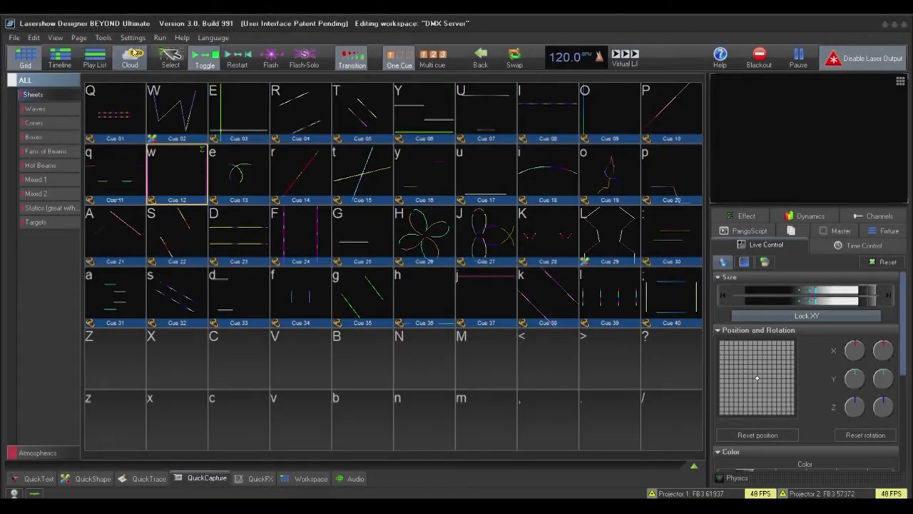
Step: Show the Main Graphics projection zone's Advanced settings with its DMX Server section
{"action": "left_click", "coordinate": [130, 57]}
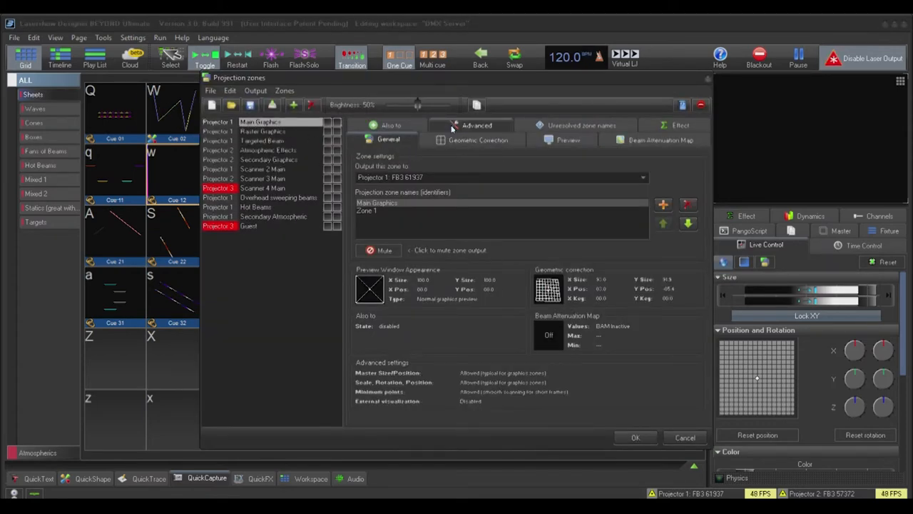
{"action": "left_click", "coordinate": [477, 139]}
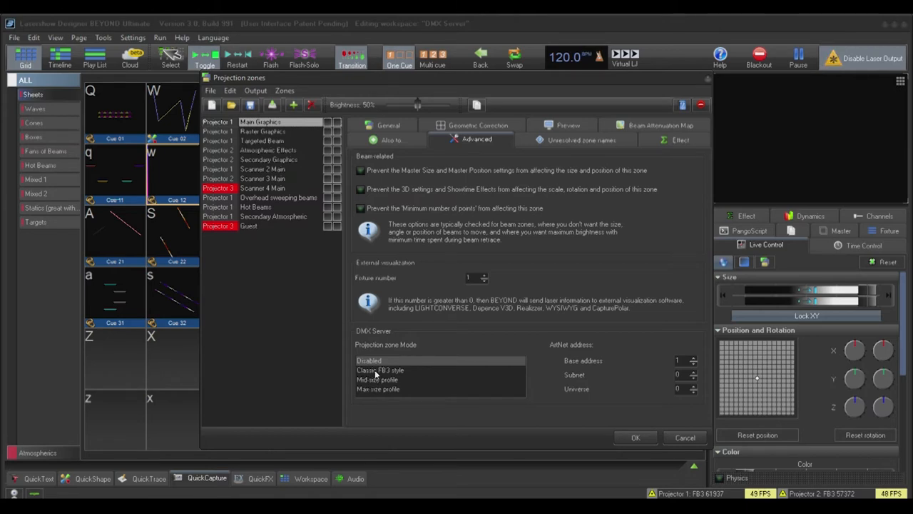
Step: Choose Classic FB3 style as the zone's DMX server mode, keeping base address 1
{"action": "left_click", "coordinate": [378, 369]}
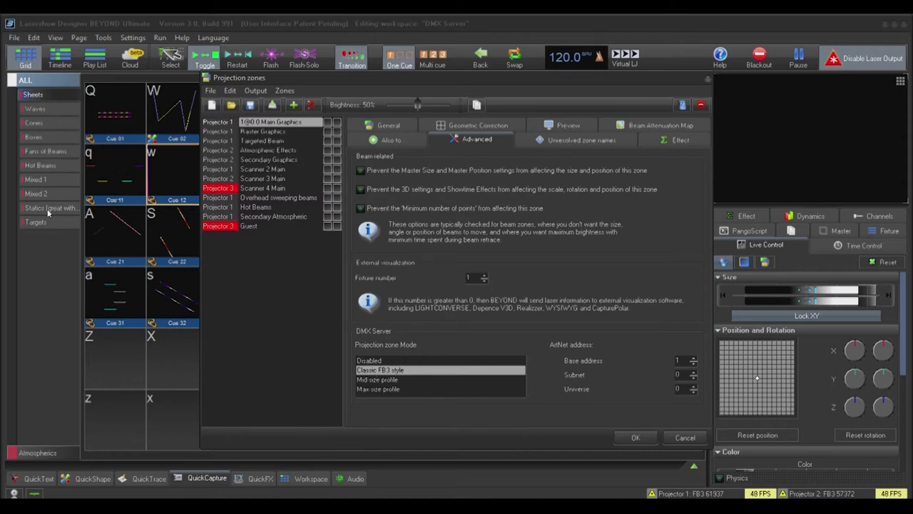
{"action": "mouse_move", "coordinate": [201, 308]}
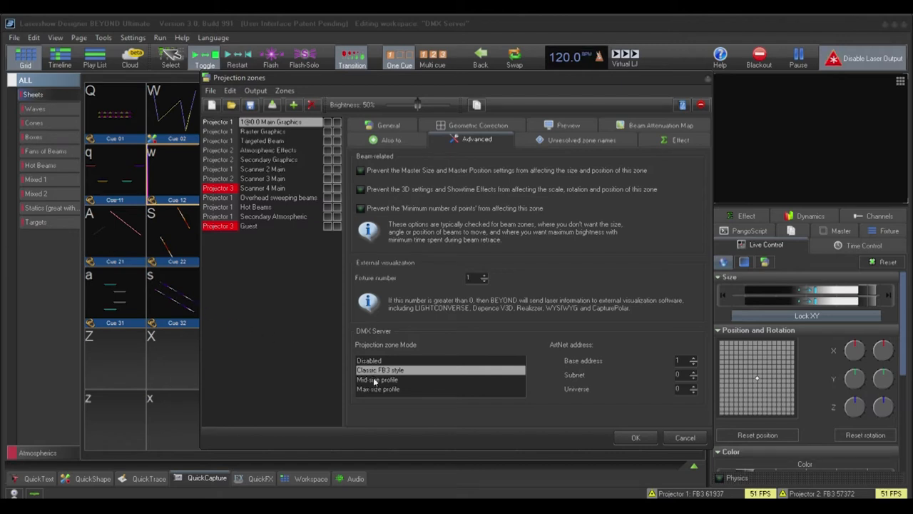
{"action": "mouse_move", "coordinate": [376, 384]}
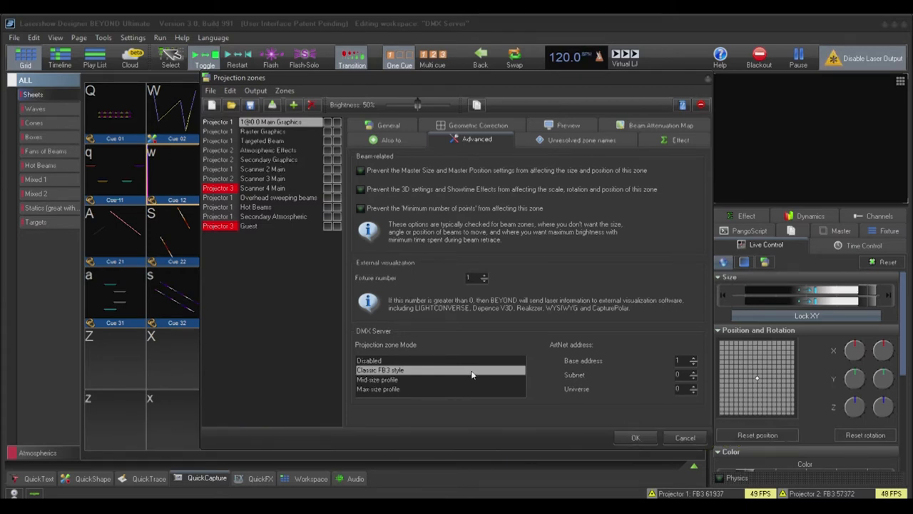
{"action": "mouse_move", "coordinate": [523, 378]}
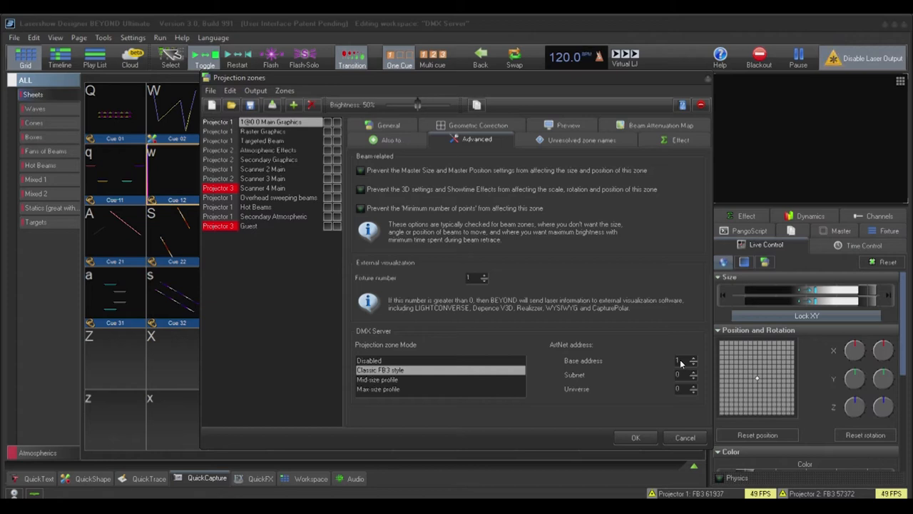
{"action": "mouse_move", "coordinate": [680, 374]}
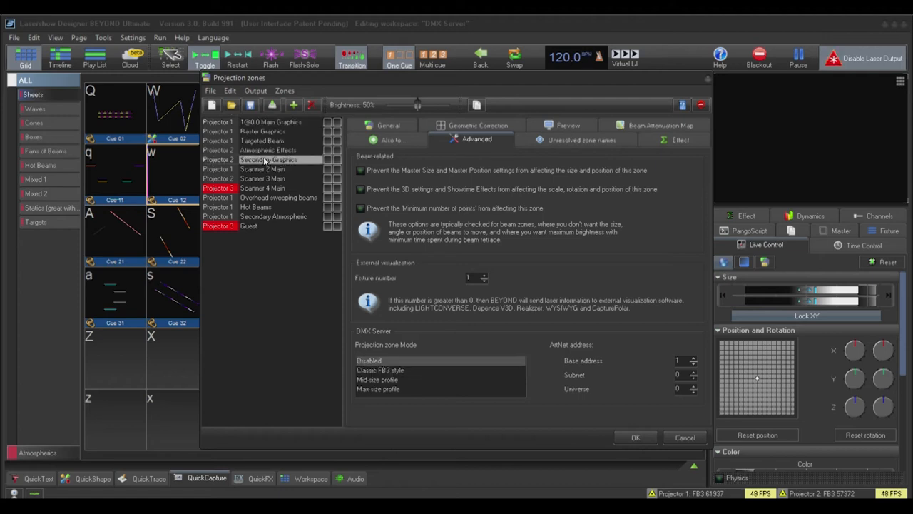
{"action": "mouse_move", "coordinate": [389, 366]}
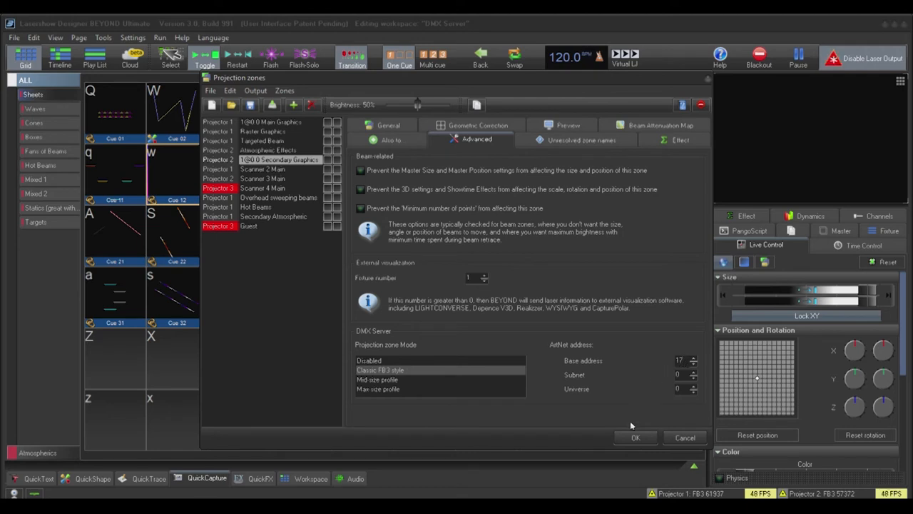
Step: Confirm the Secondary Graphics zone at Classic FB3 style, base address 17
{"action": "left_click", "coordinate": [634, 438]}
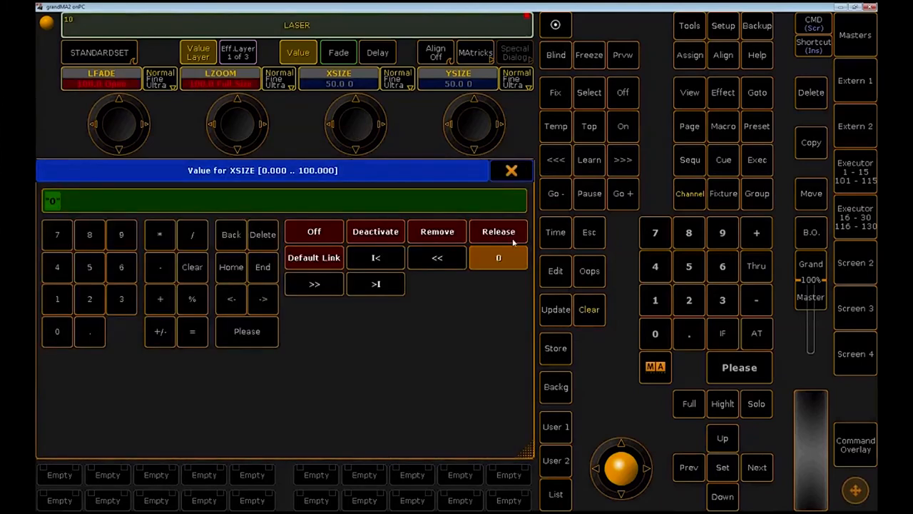
Step: Push the LASER fixture's XSIZE and YSIZE to full and switch to the FULLSET attribute view
{"action": "left_click", "coordinate": [458, 79]}
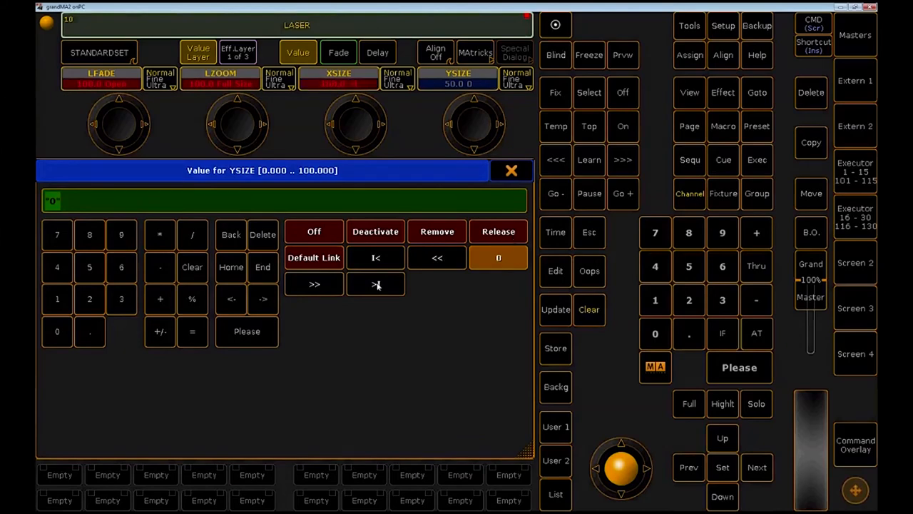
{"action": "left_click", "coordinate": [512, 169]}
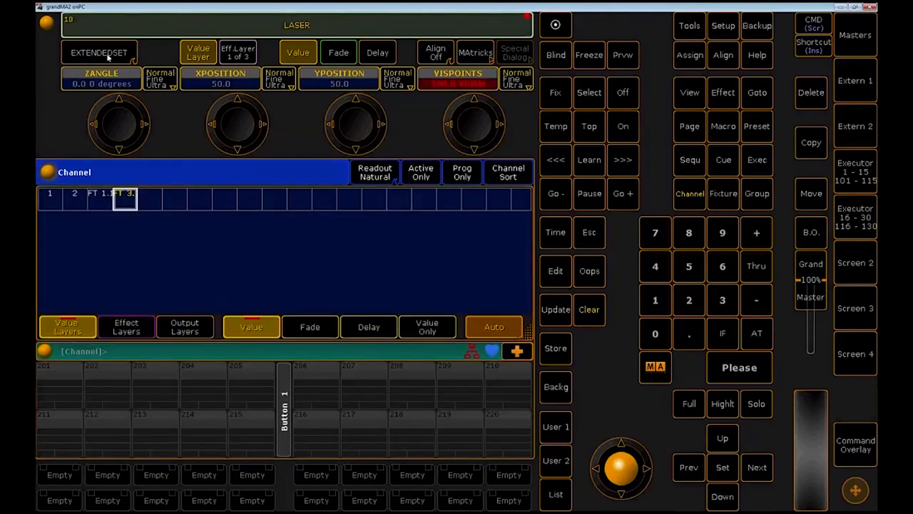
{"action": "left_click", "coordinate": [98, 52]}
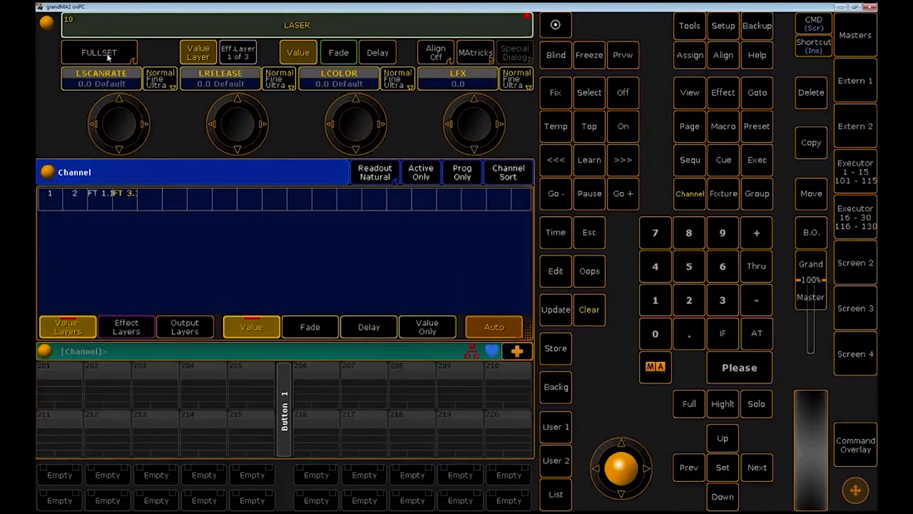